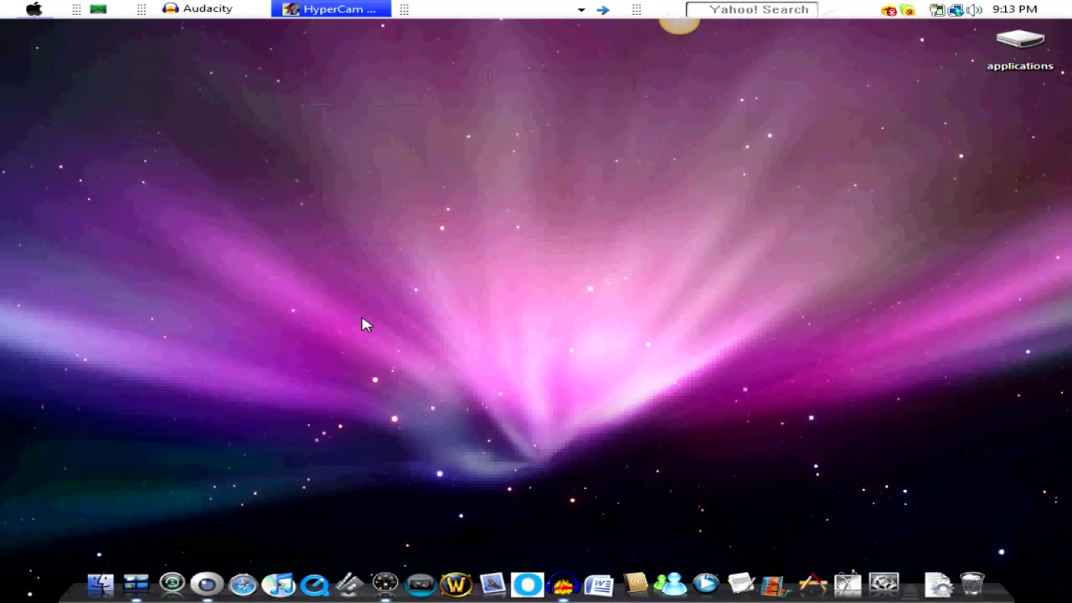
mouse_move(372, 314)
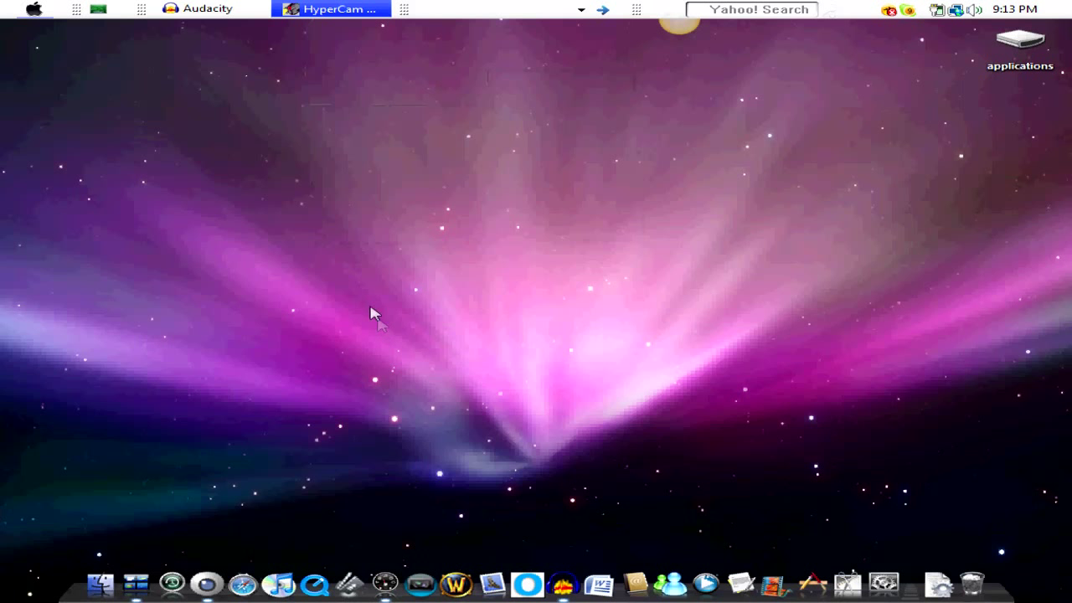
mouse_move(411, 398)
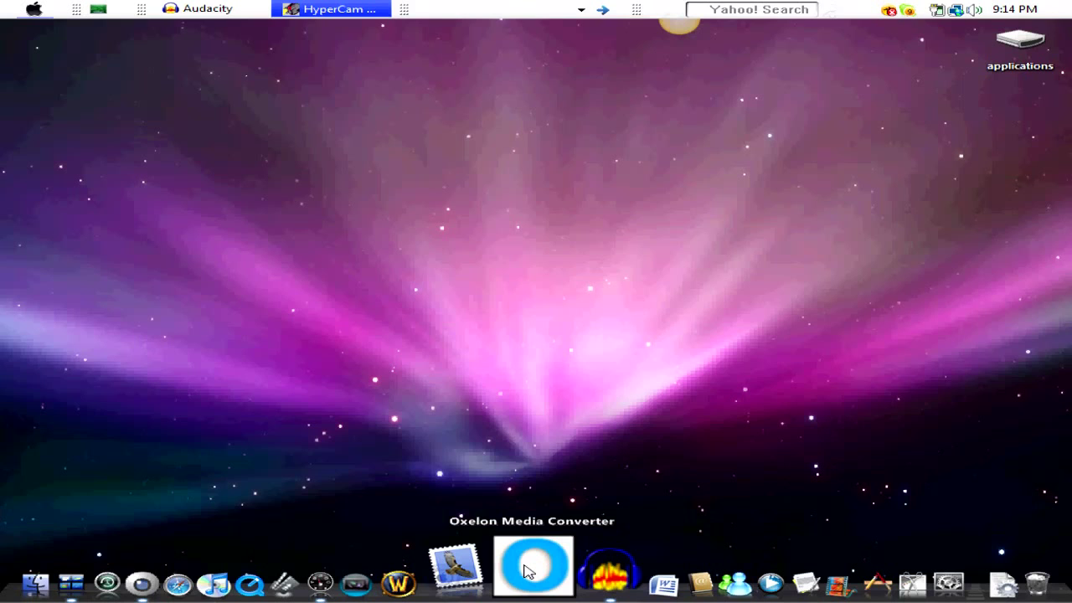
- Launch Safari, go to the Google Maps bookmark, then switch to Google web search
click(34, 8)
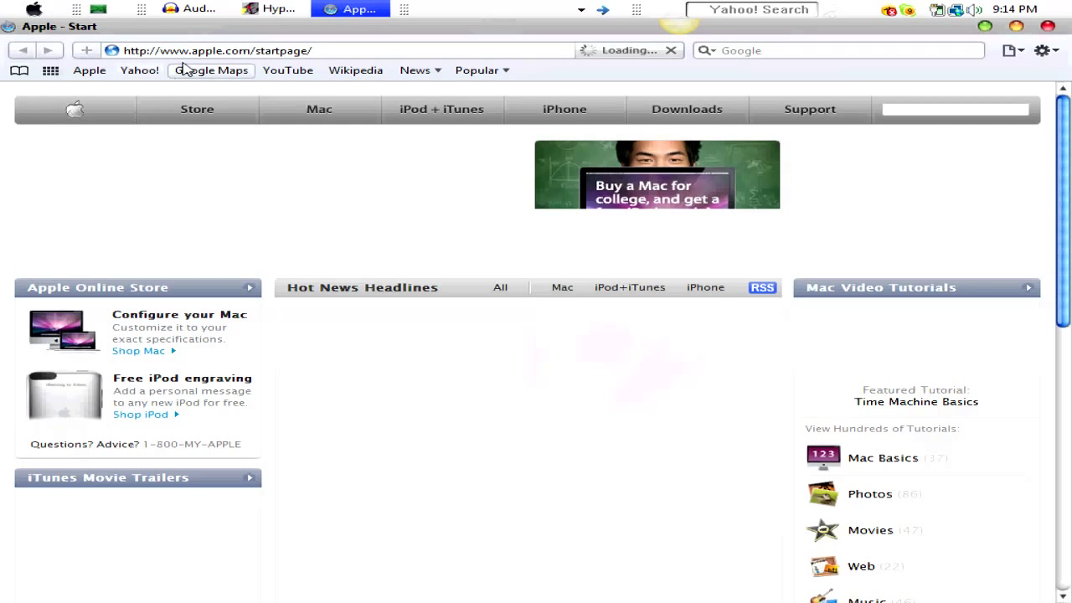
click(211, 69)
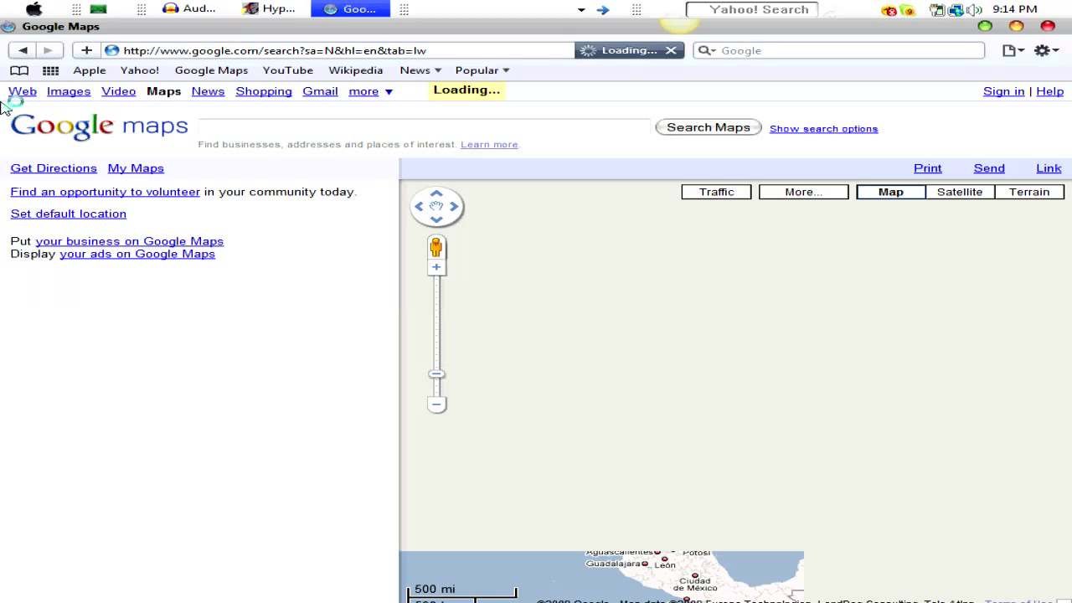
click(22, 91)
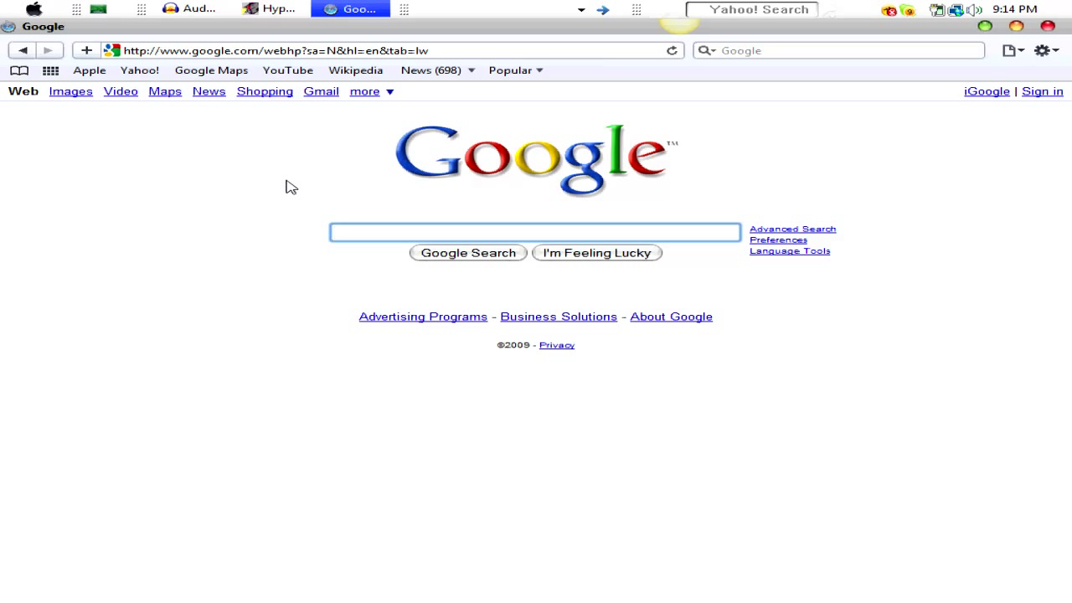
- Search Google for 'oxelon media convertor' to list Oxelon Media Converter results
text(o)
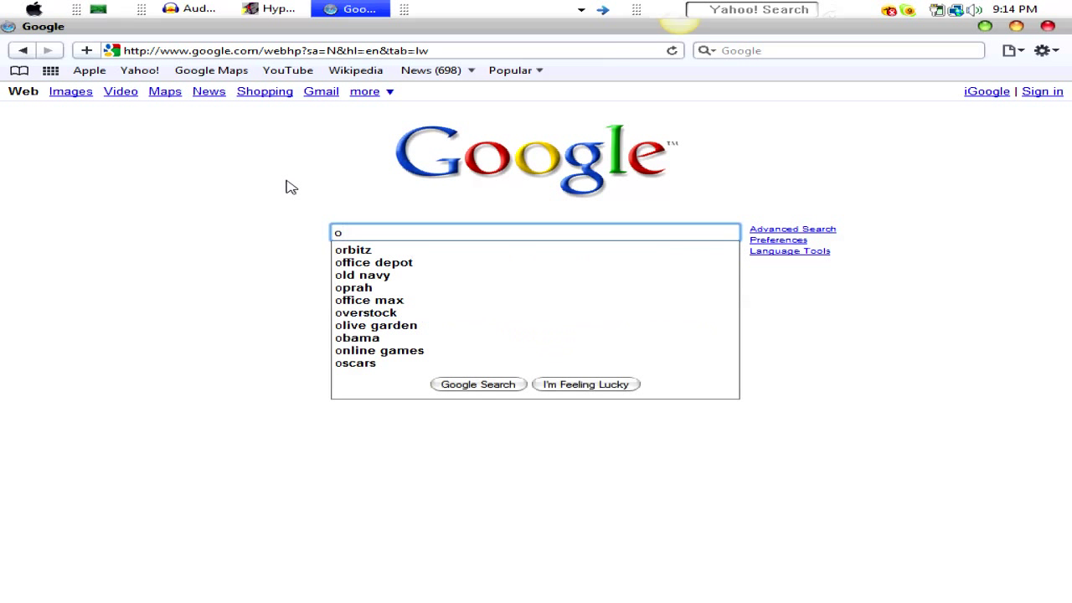
text(xelon)
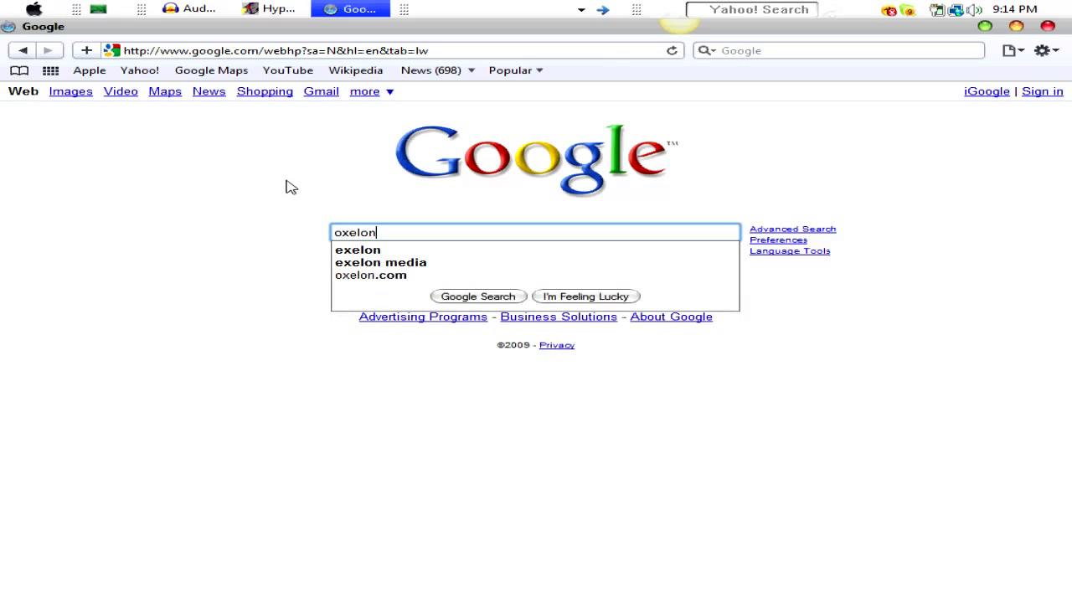
click(381, 263)
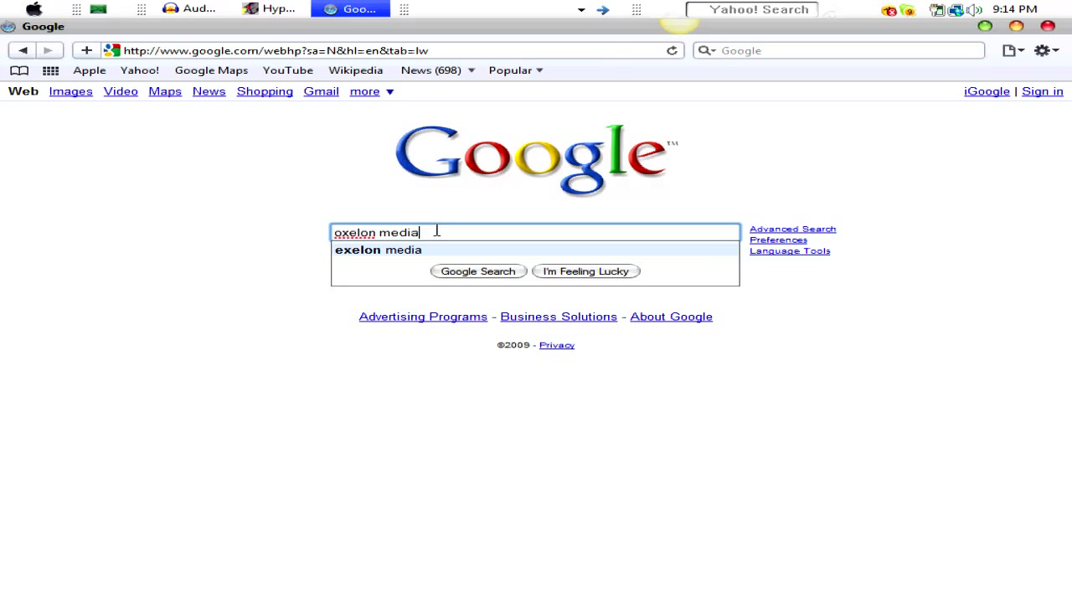
text(co)
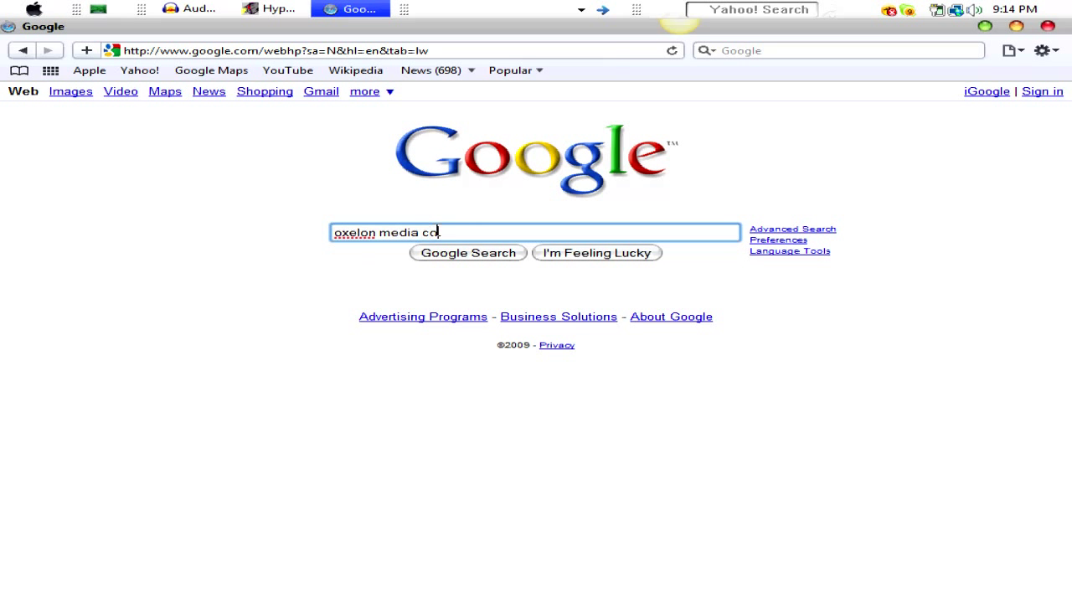
text(nverter)
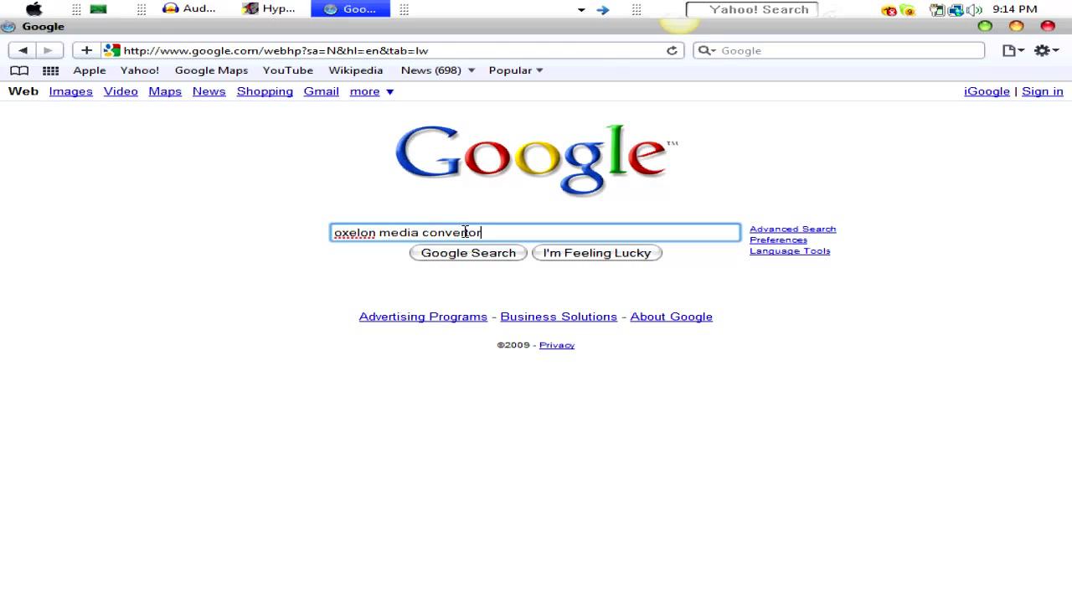
click(467, 252)
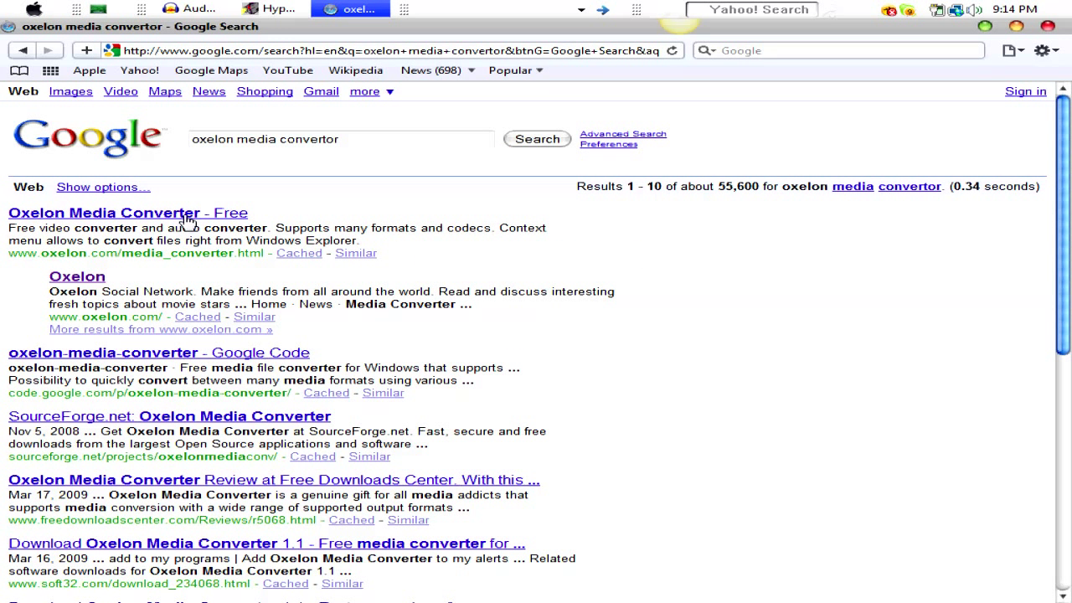
- Download the oxelonmedia.exe installer from the Oxelon site and close the Downloads list
click(107, 212)
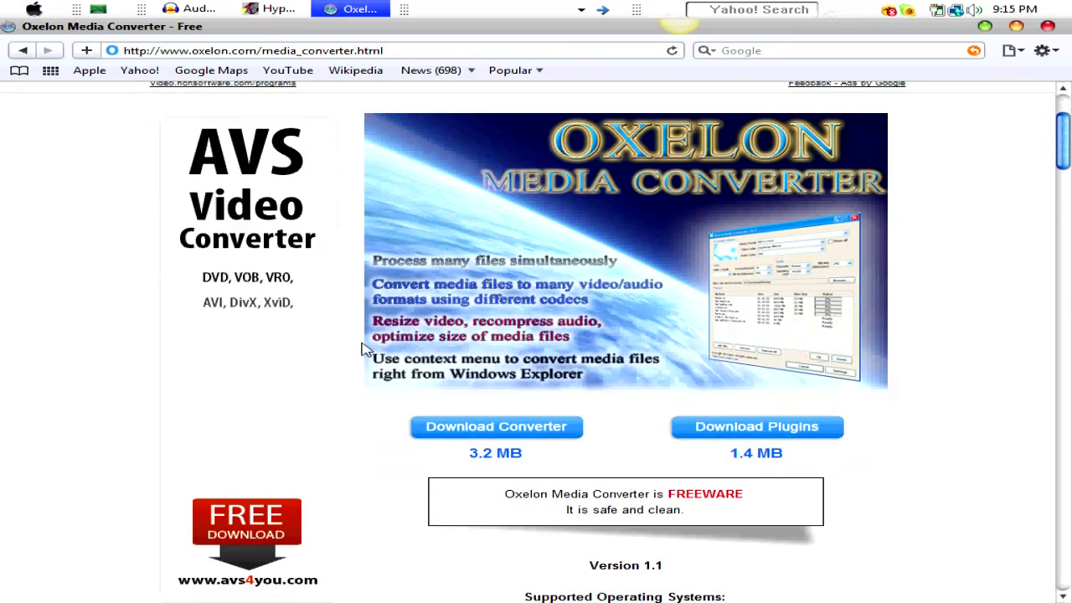
click(497, 427)
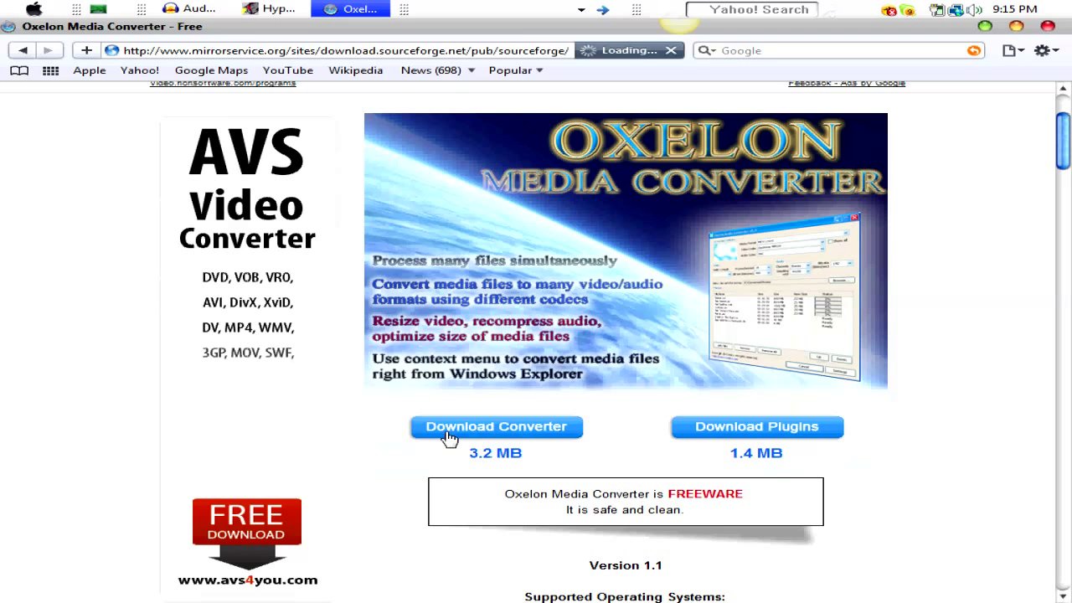
click(498, 427)
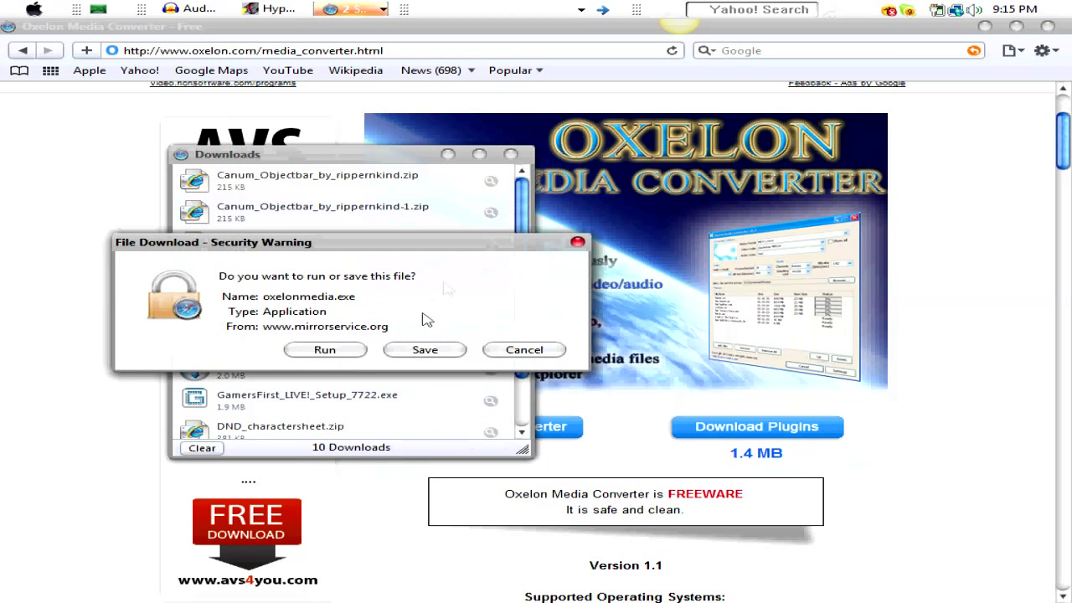
click(524, 349)
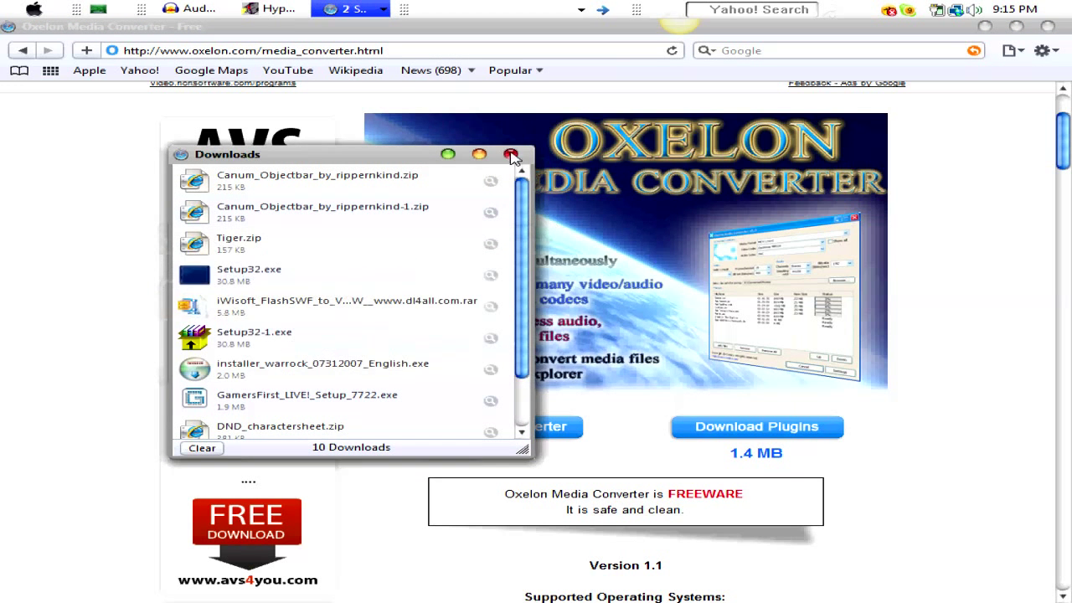
click(511, 155)
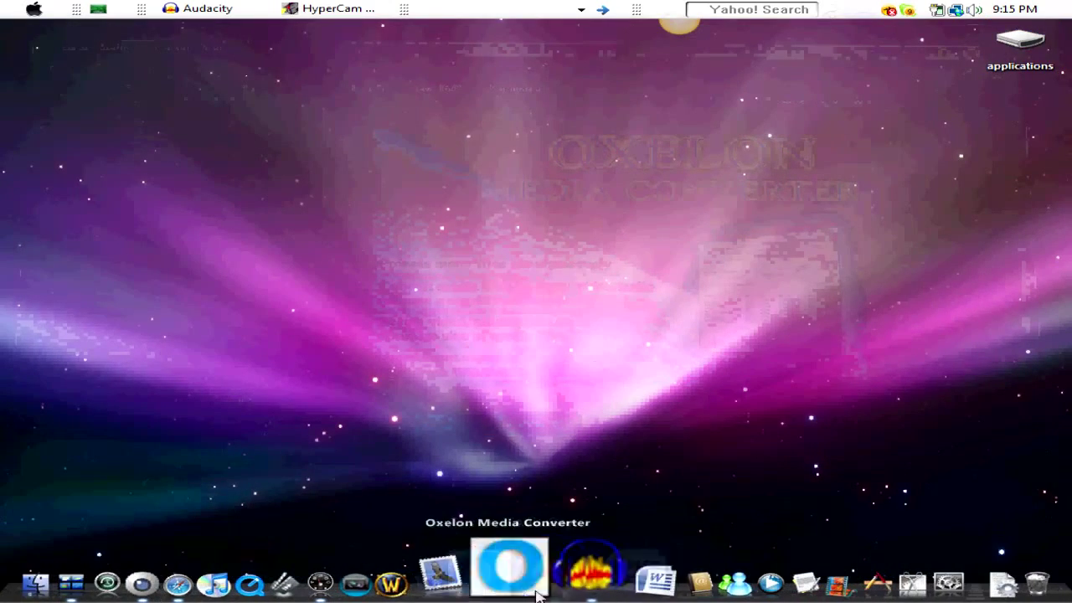
- Launch Oxelon Media Converter v1.1 and remove all items from its file list
click(502, 580)
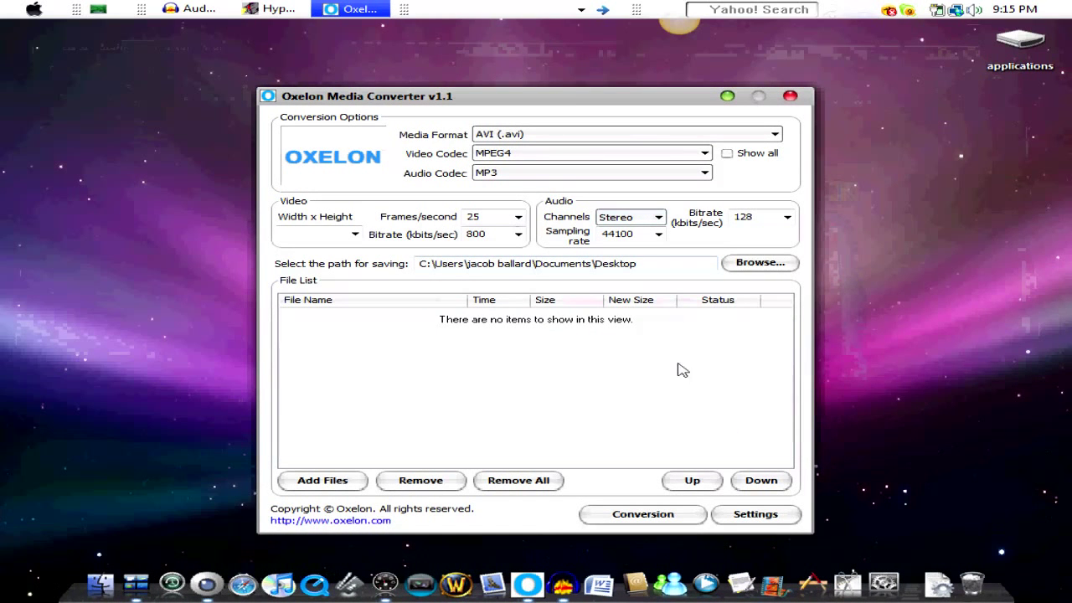
click(566, 299)
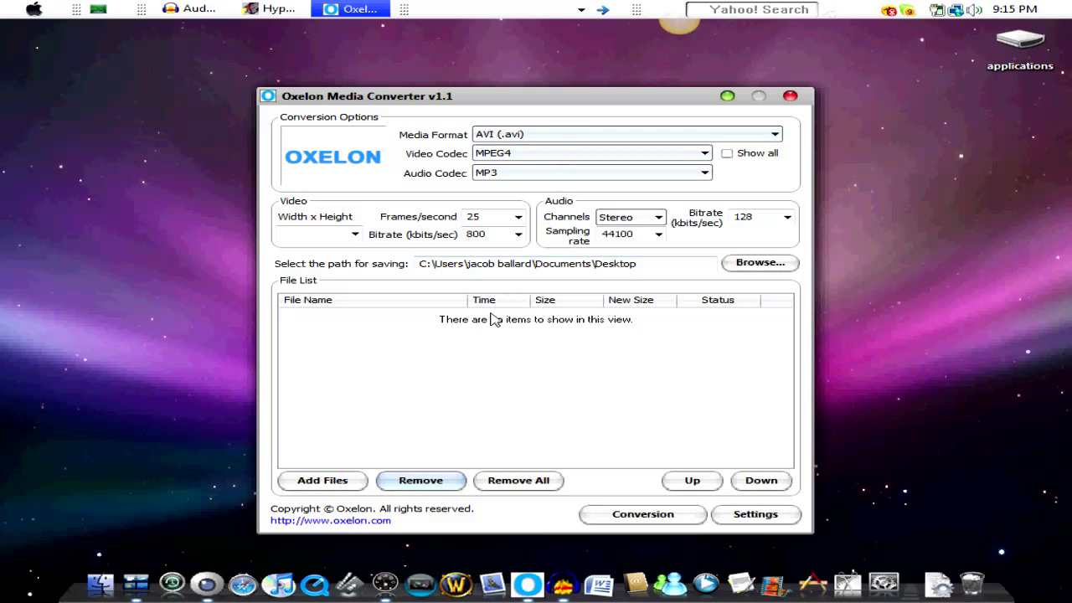
click(34, 8)
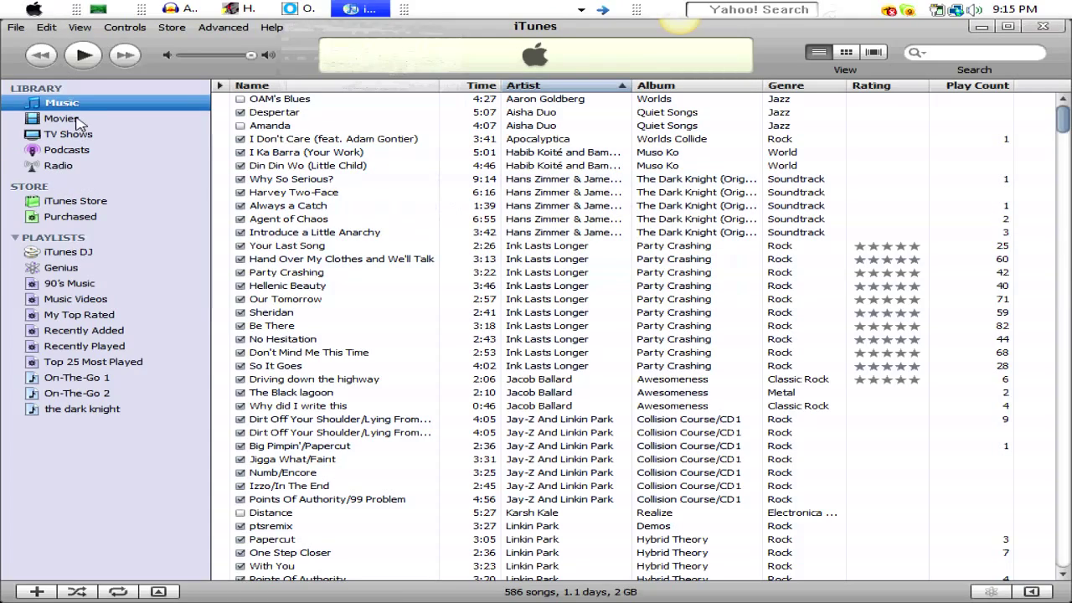
mouse_move(66, 109)
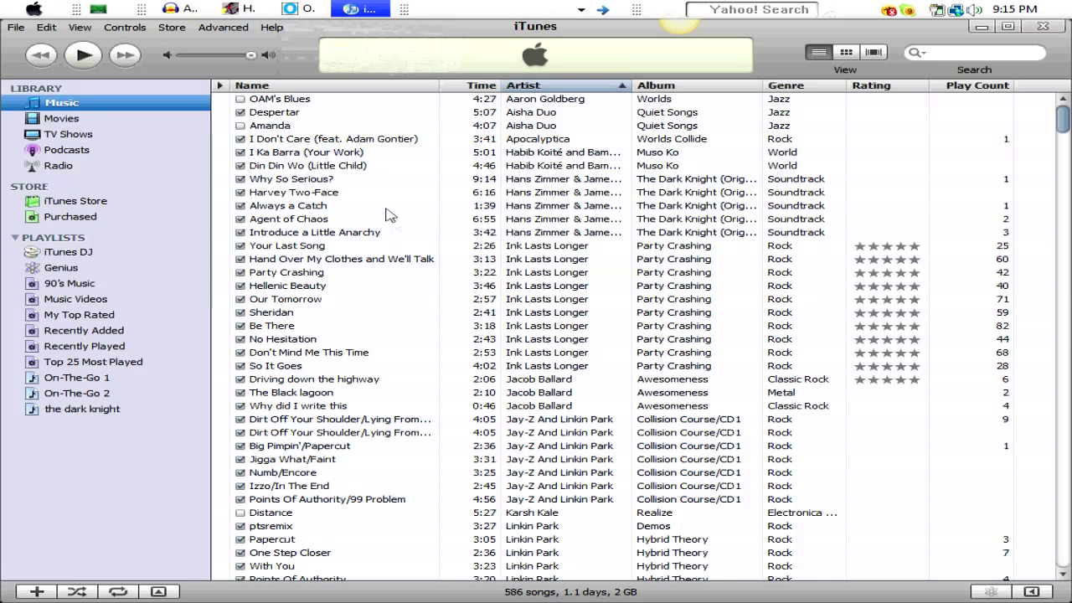
- Select the Party Crashing song Be There in the iTunes library and browse the song list
click(287, 285)
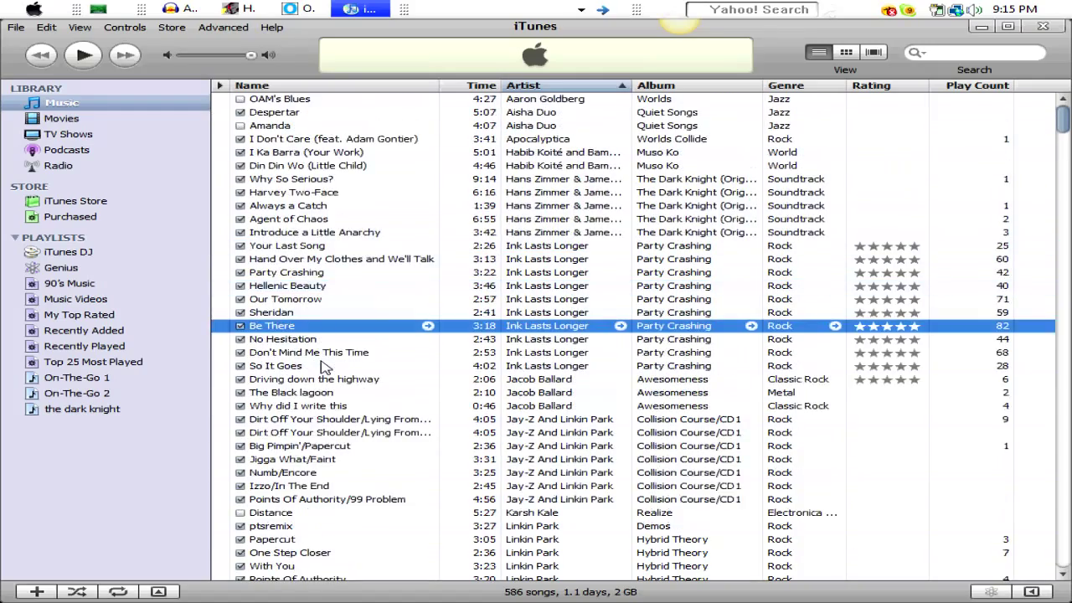
scroll(down, 3)
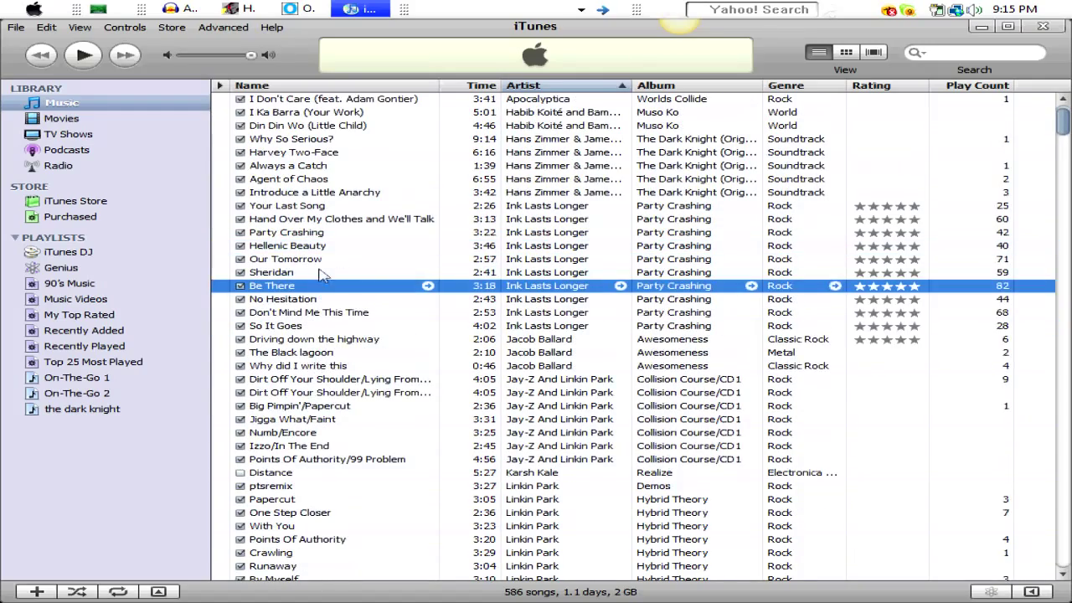
scroll(up, 3)
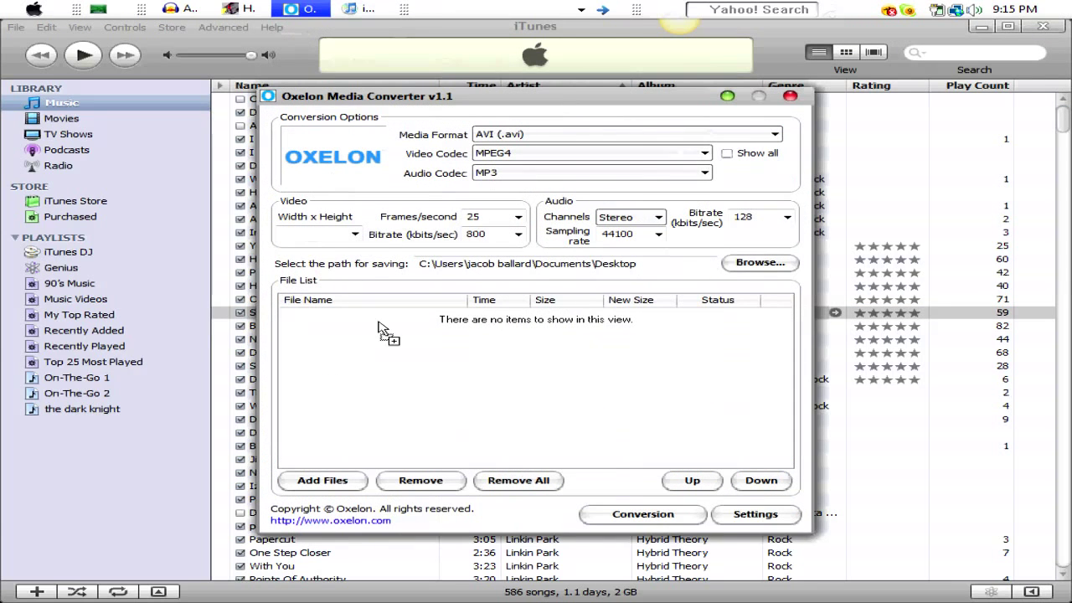
- Add 06 Sheridan.m4a, set format to MP3 (MPEG Audio Layer 3) and convert it to the desktop
click(627, 134)
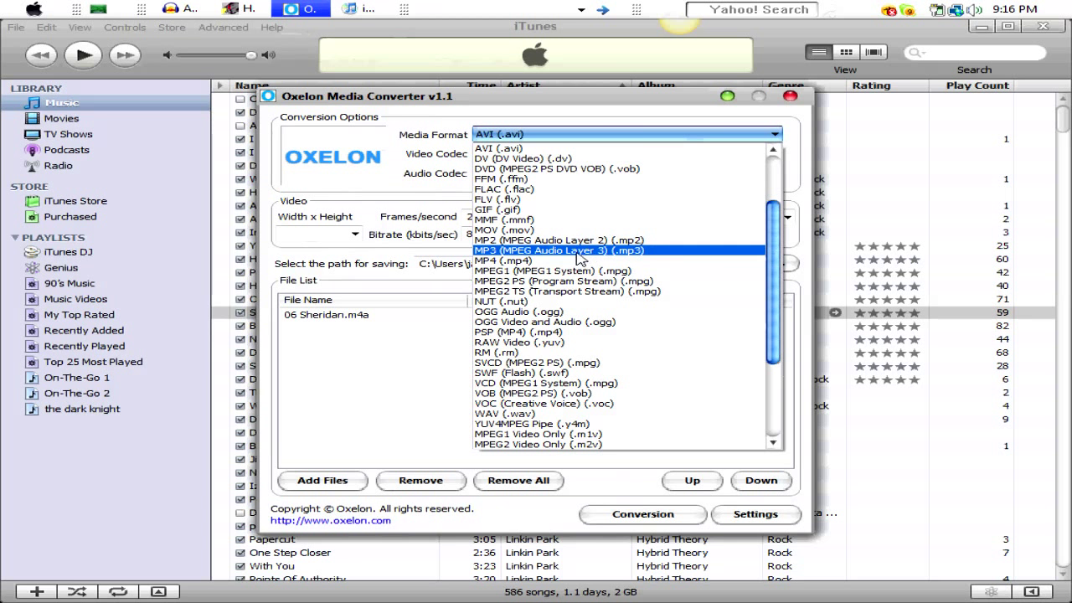
click(558, 250)
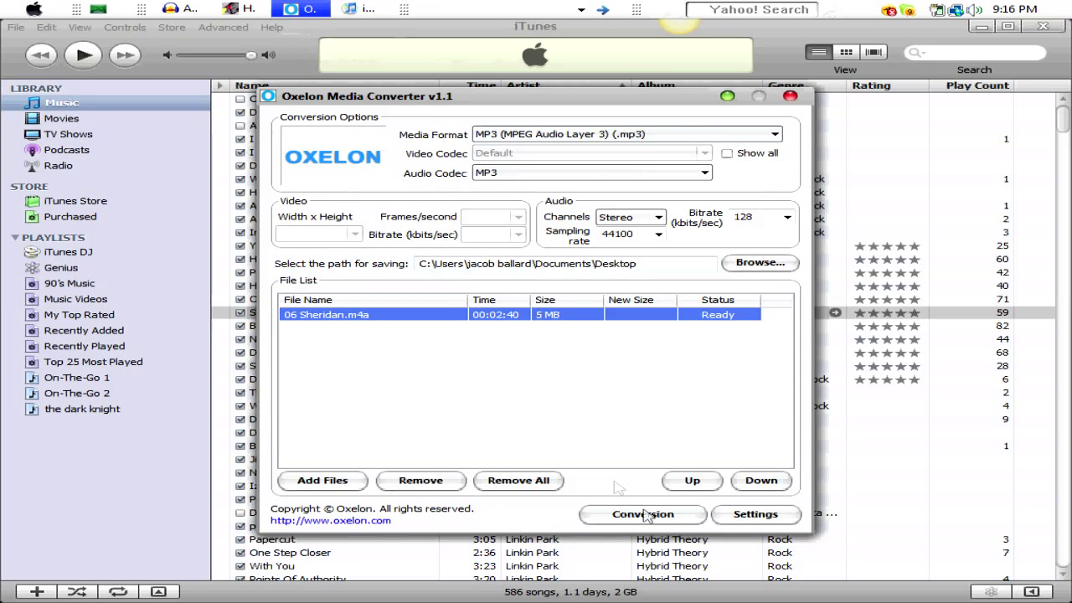
click(643, 514)
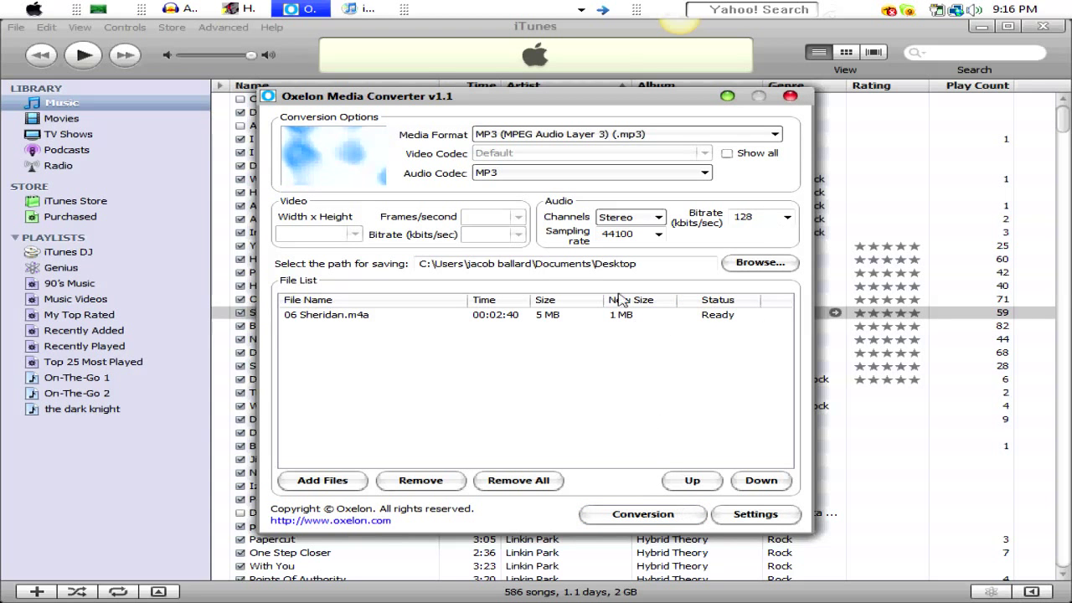
click(786, 95)
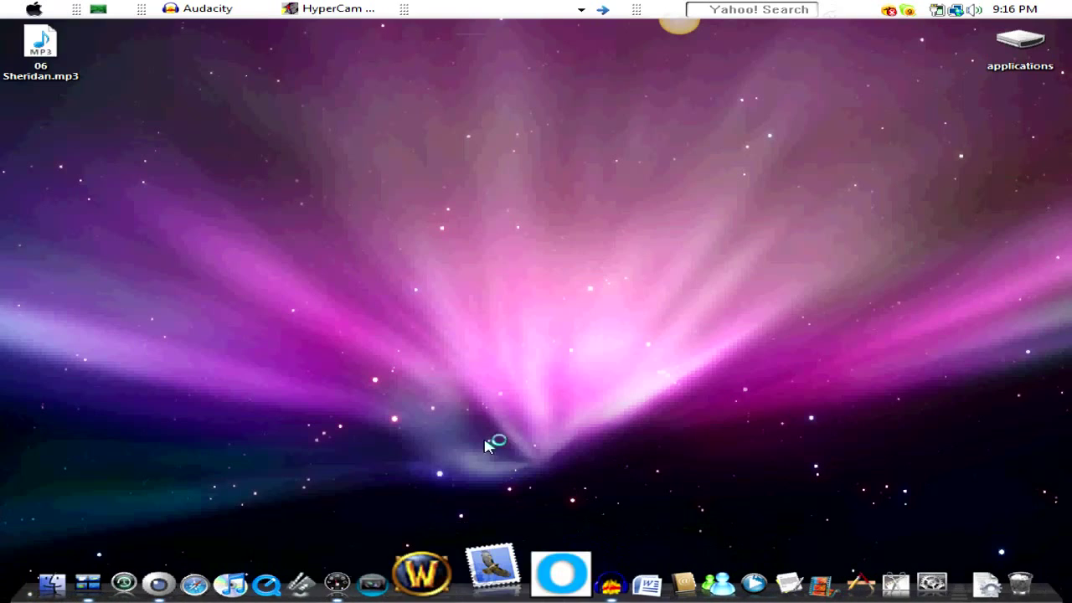
- Reopen the converter and browse the Media Format list, keeping MP3 selected
click(559, 585)
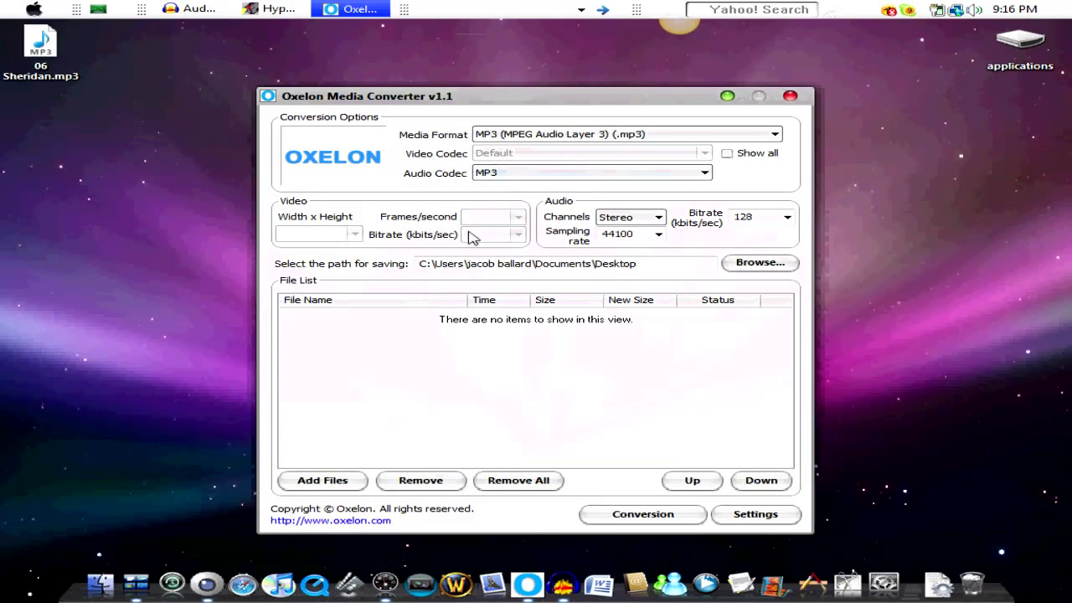
click(624, 134)
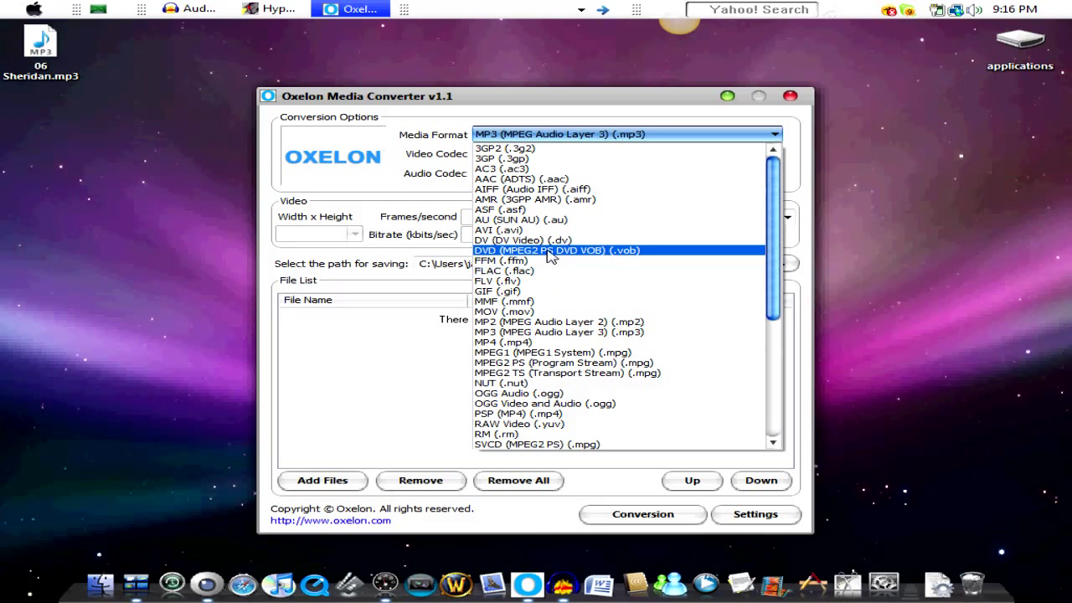
mouse_move(541, 149)
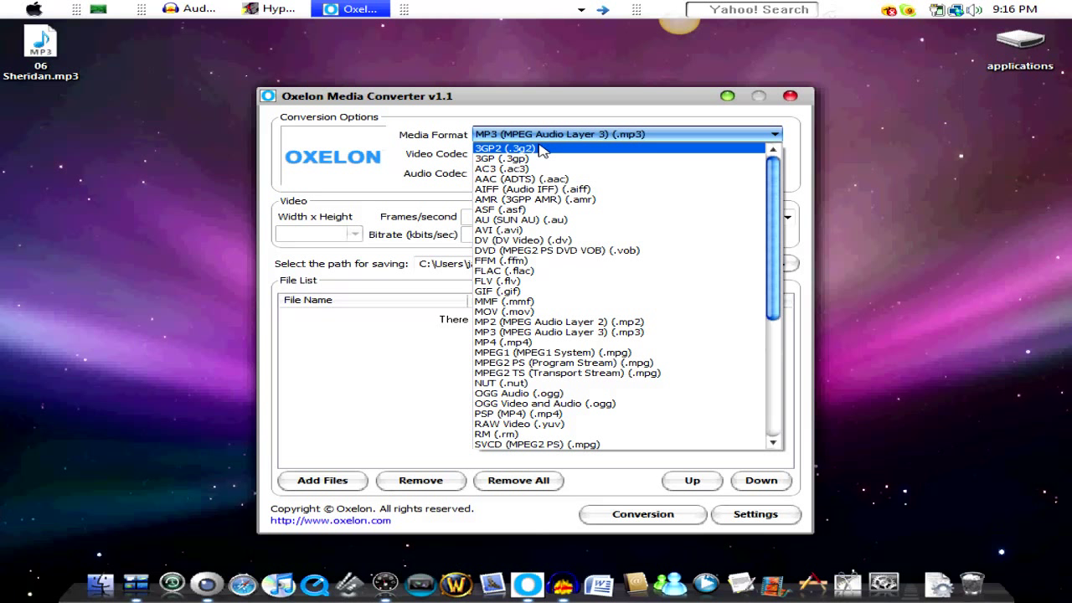
mouse_move(539, 157)
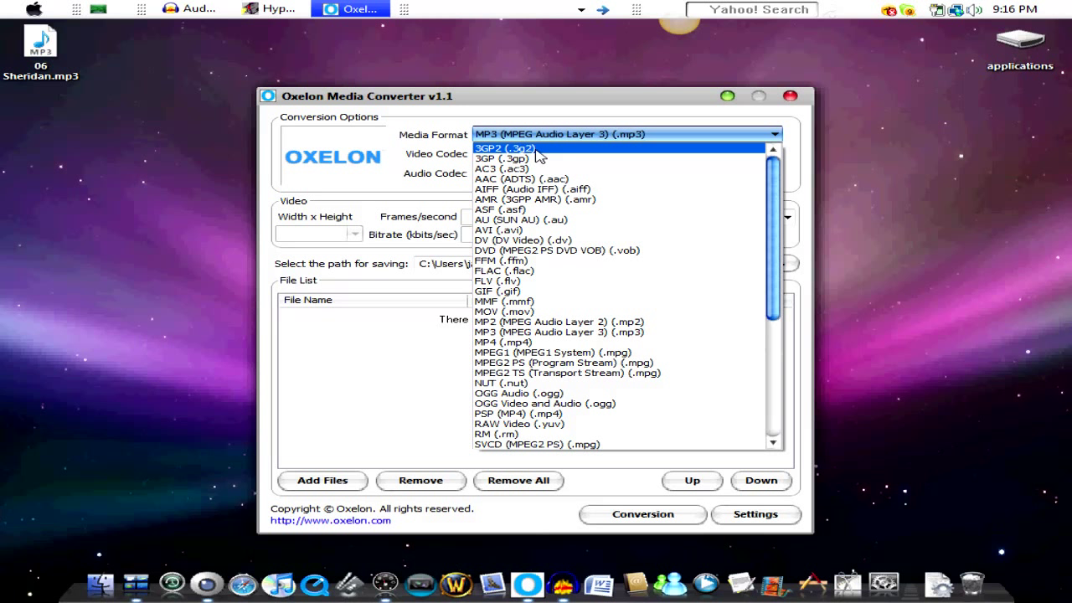
mouse_move(526, 168)
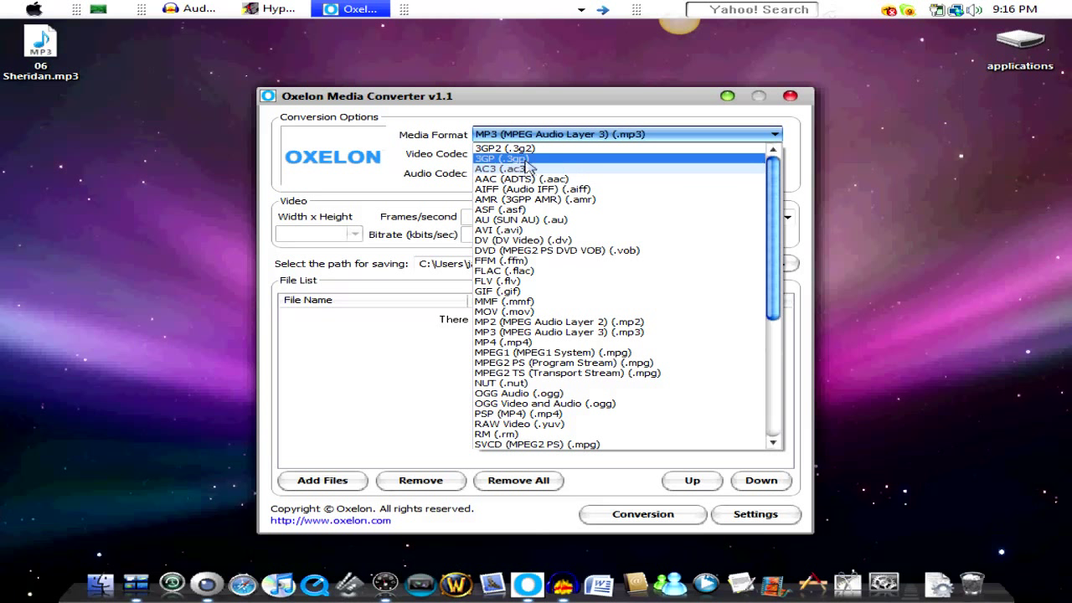
mouse_move(524, 169)
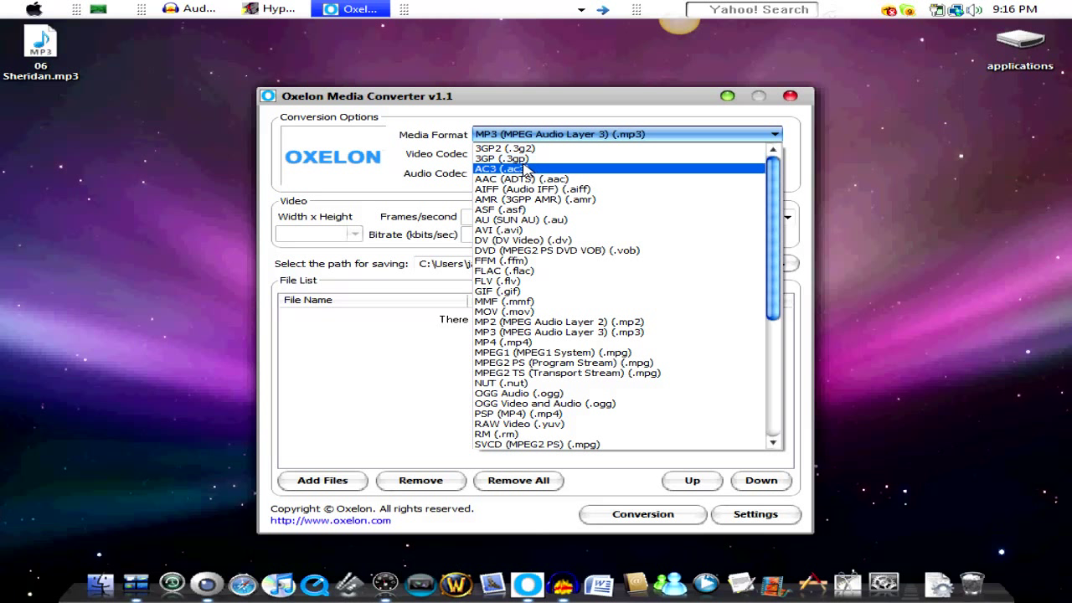
mouse_move(503, 158)
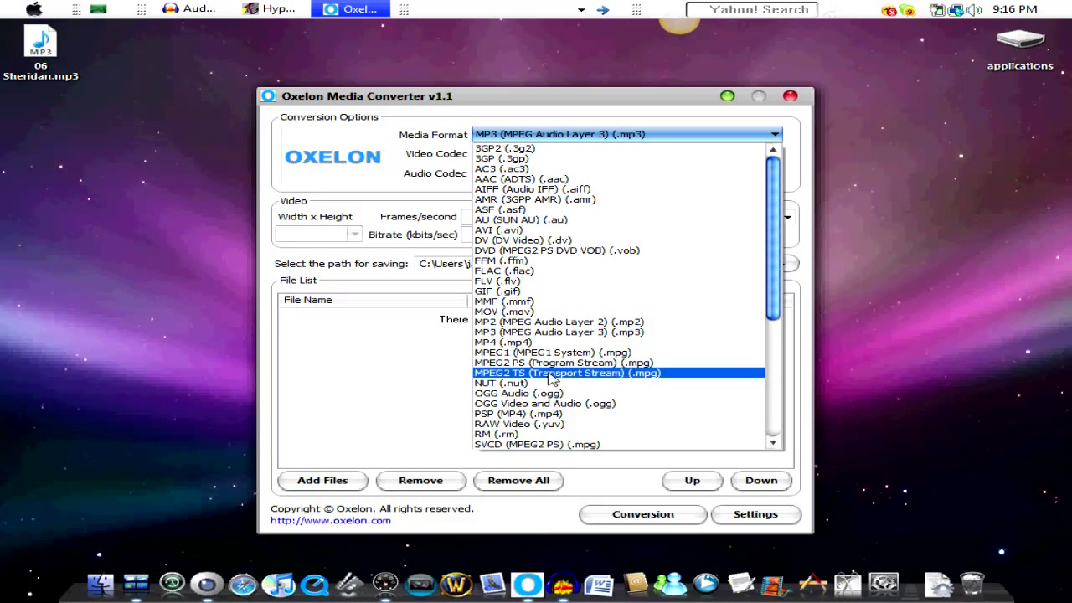
mouse_move(548, 363)
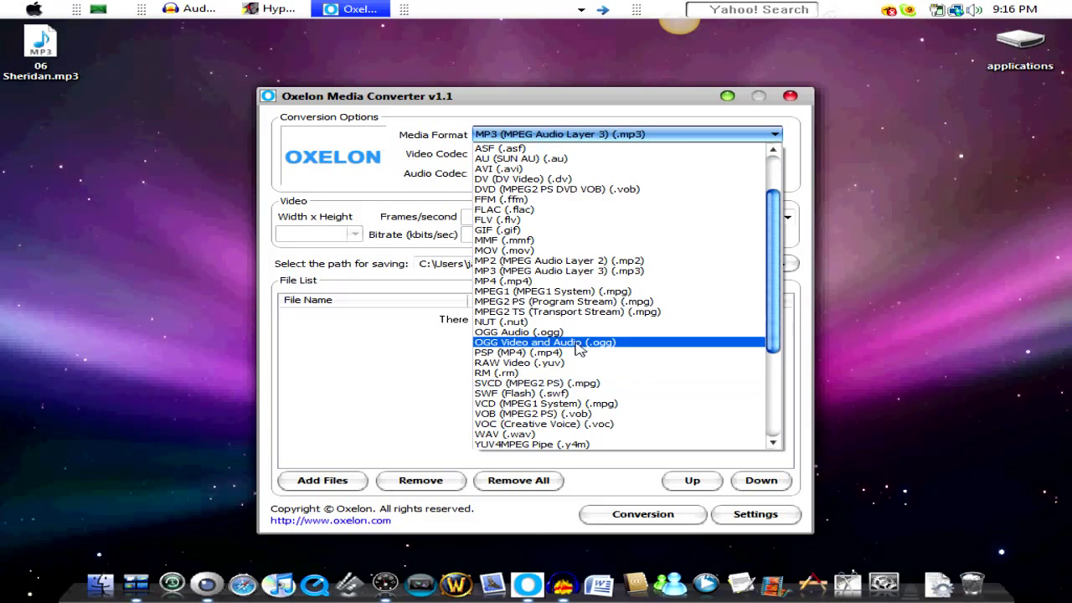
scroll(down, 3)
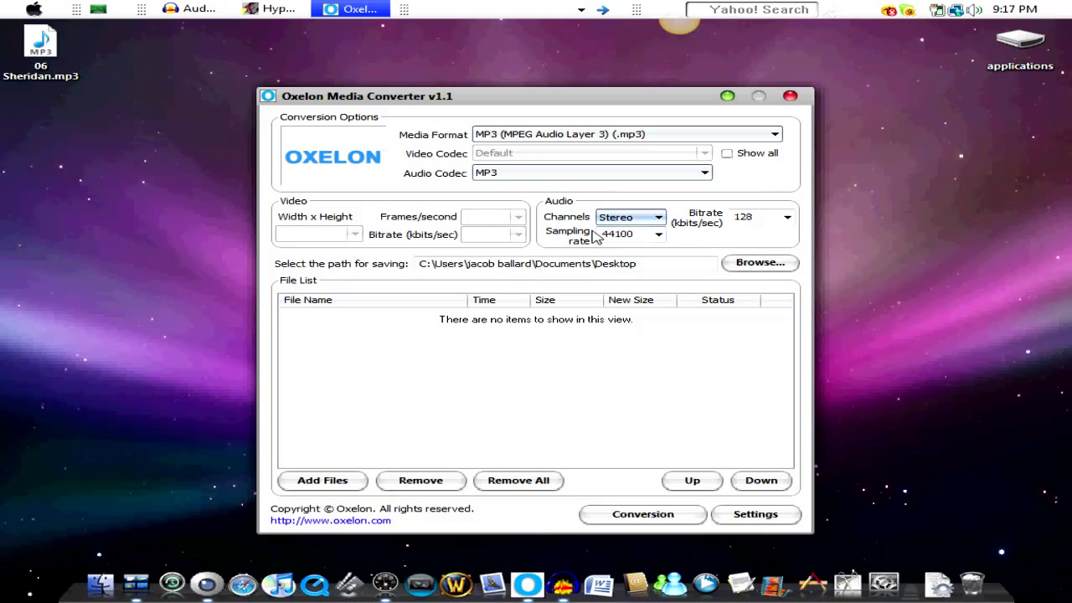
mouse_move(701, 266)
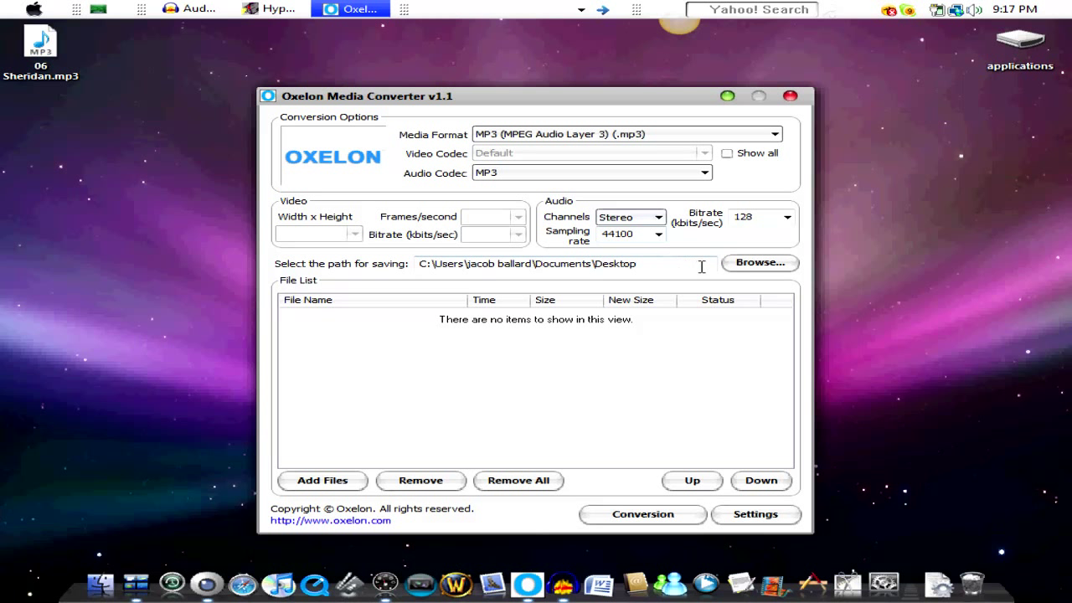
- Open Browse... for the saving path and dismiss the Select Folder dialog, leaving it blank
click(759, 262)
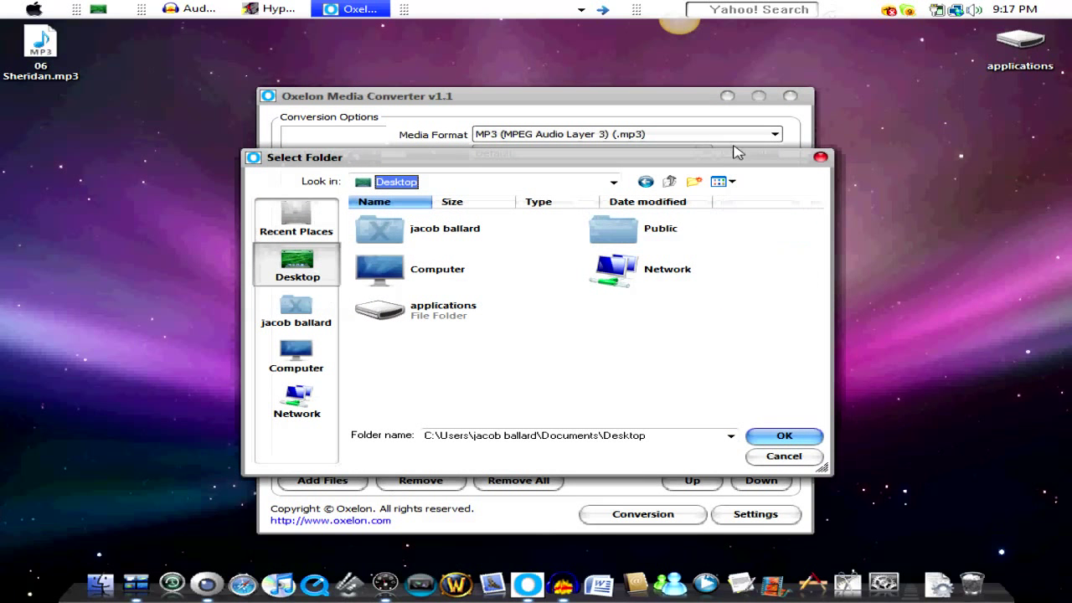
click(785, 457)
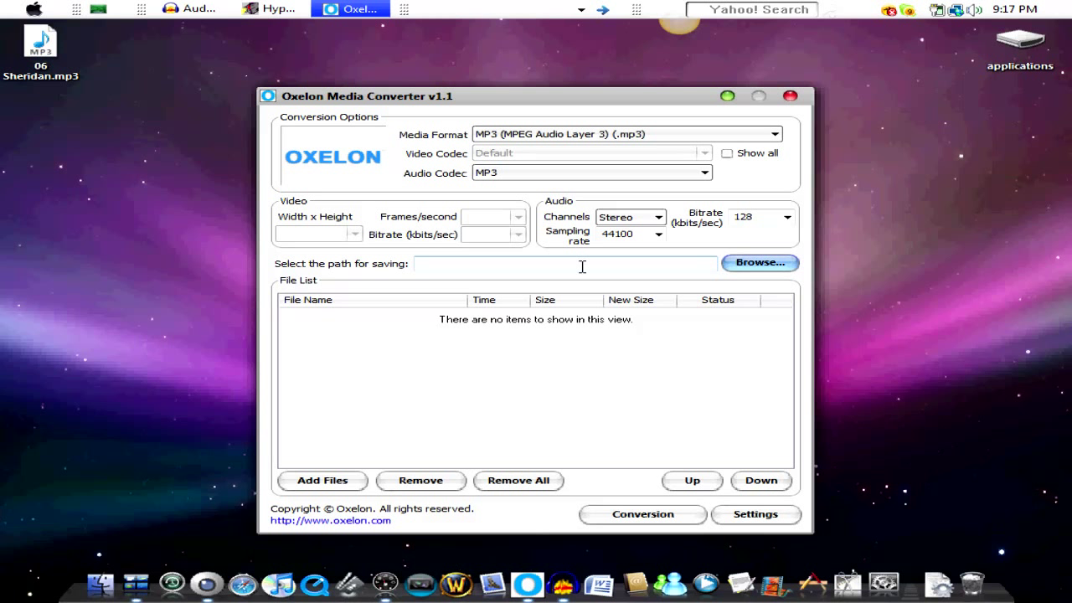
mouse_move(781, 80)
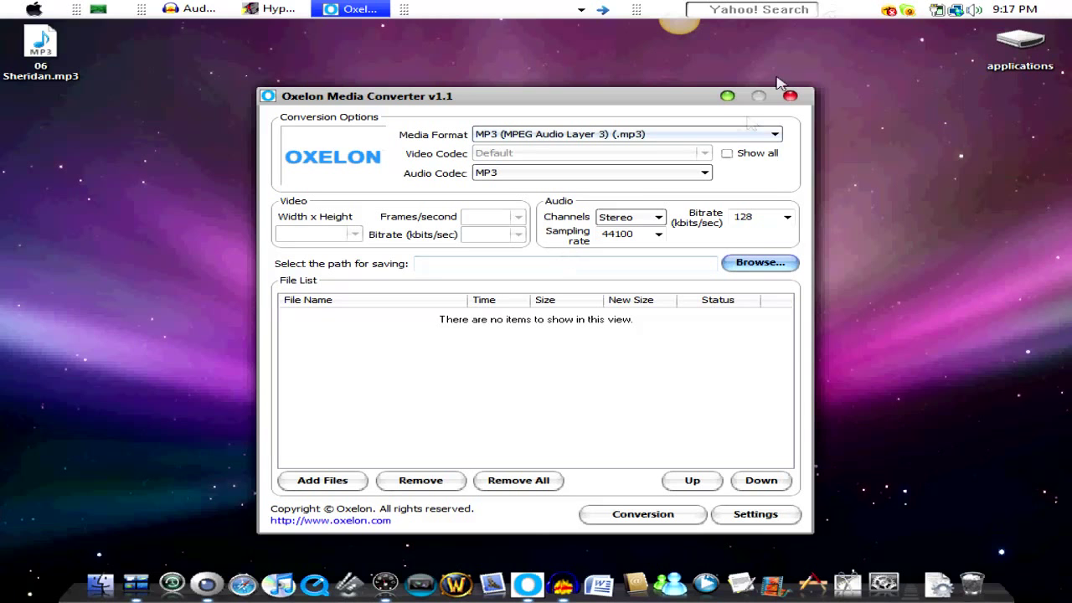
- Close the converter window and the Oxelon web page in Safari
click(790, 94)
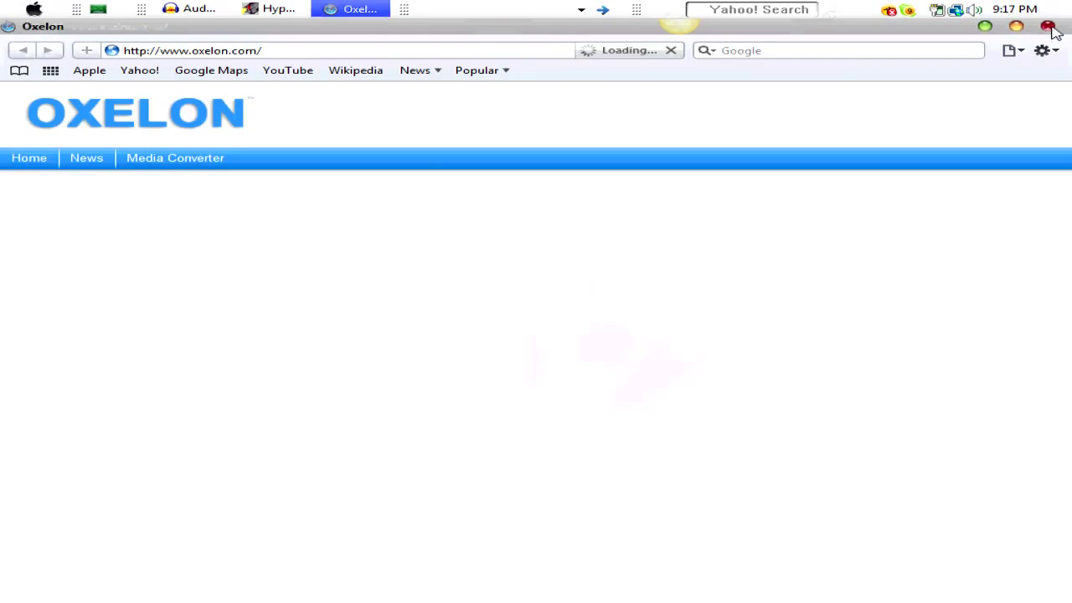
click(1048, 28)
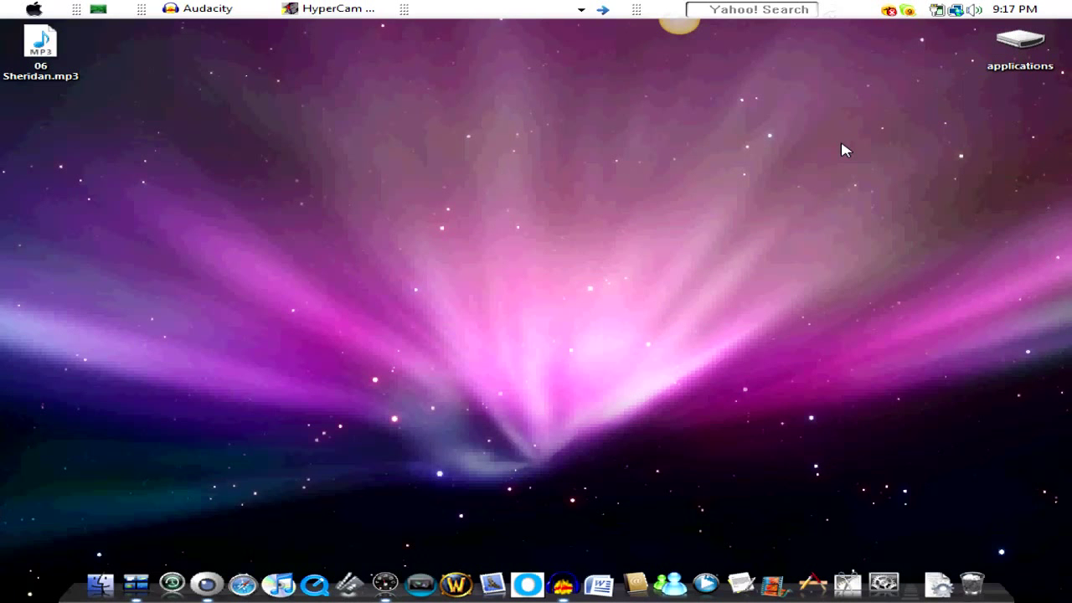
mouse_move(691, 235)
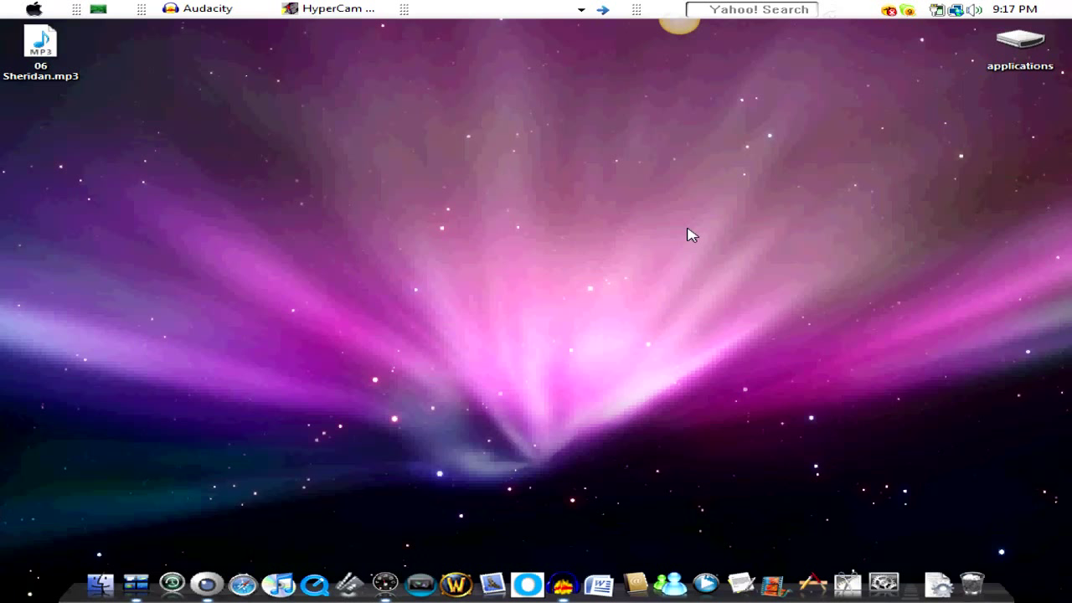
mouse_move(684, 233)
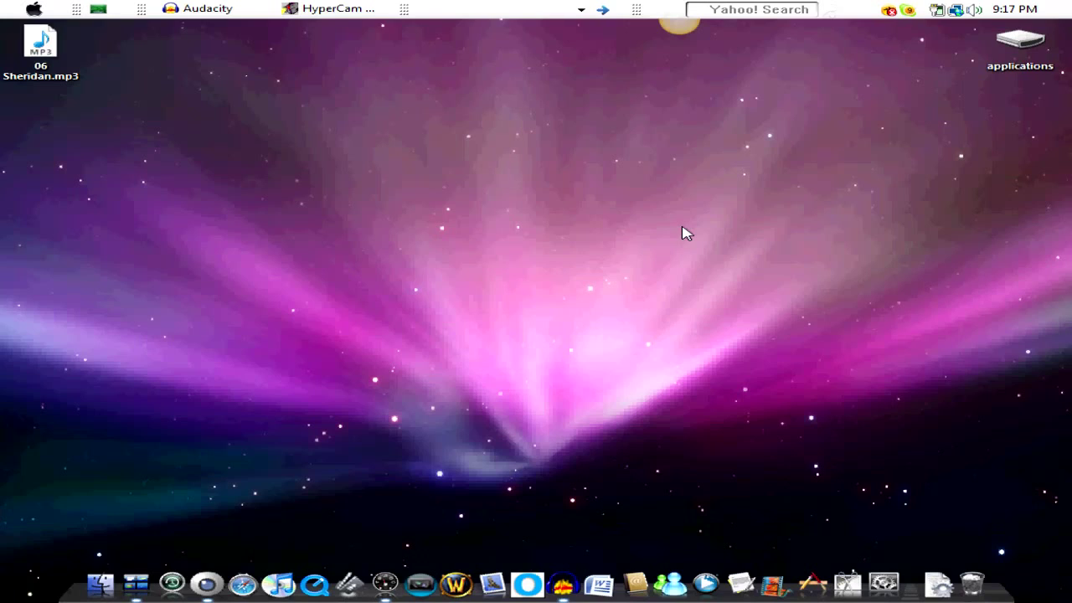